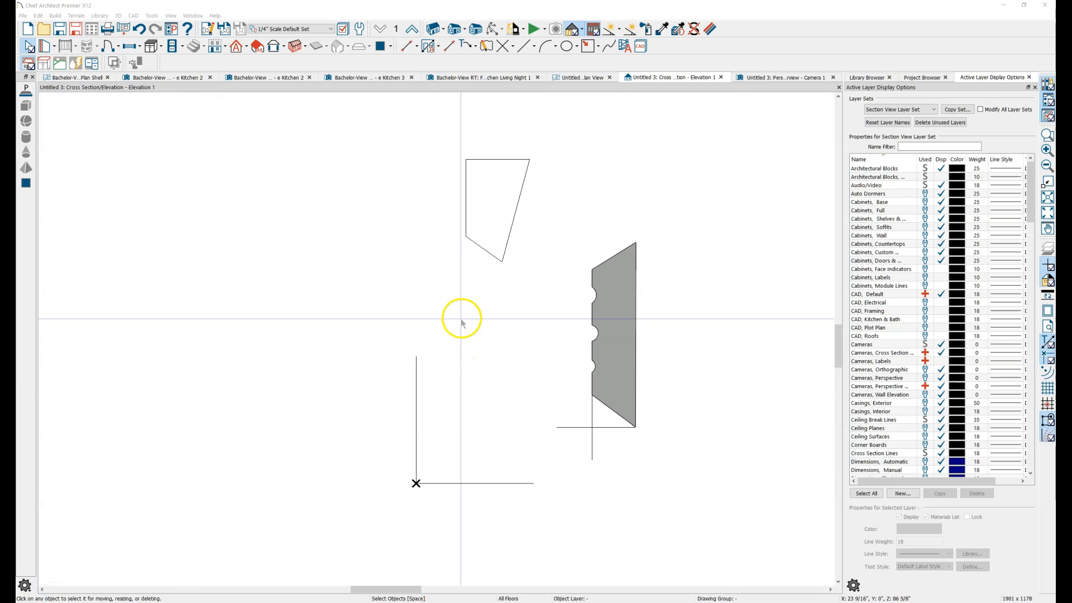
pyautogui.moveTo(462, 323)
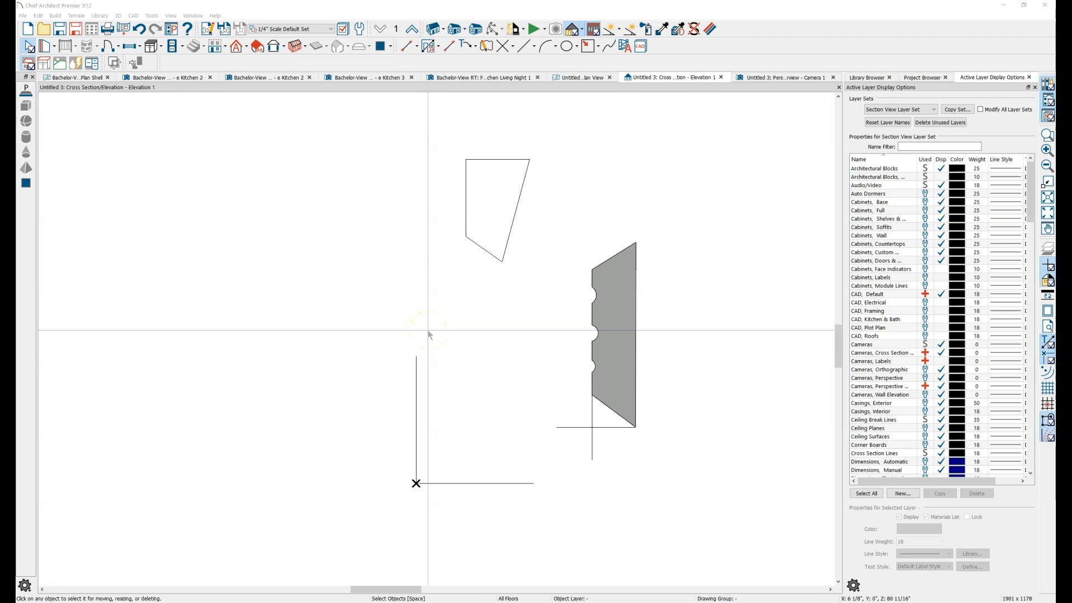
pyautogui.moveTo(436, 128)
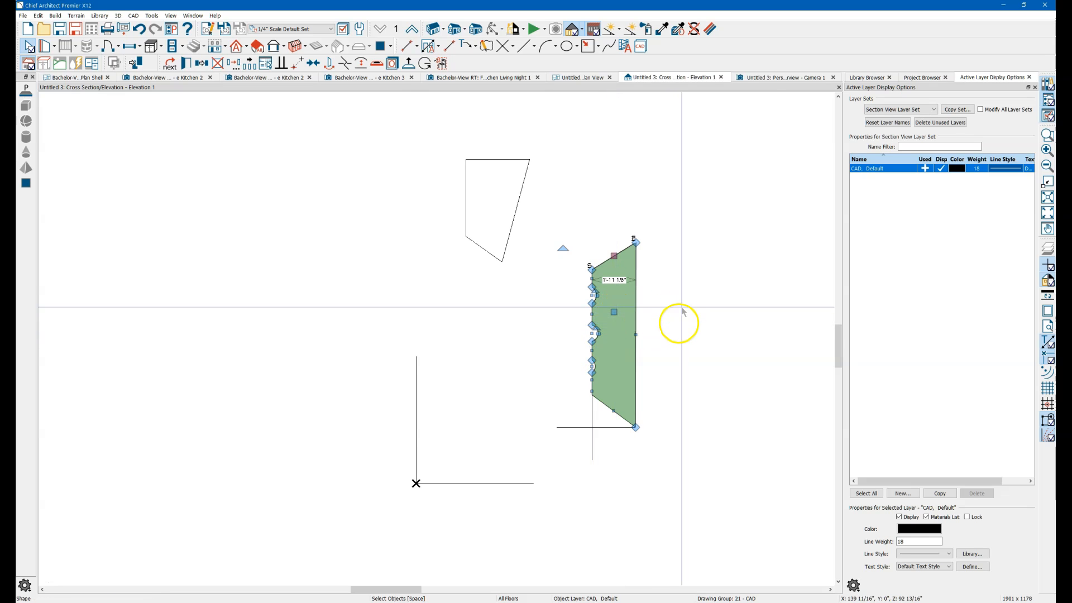
pyautogui.moveTo(643, 282)
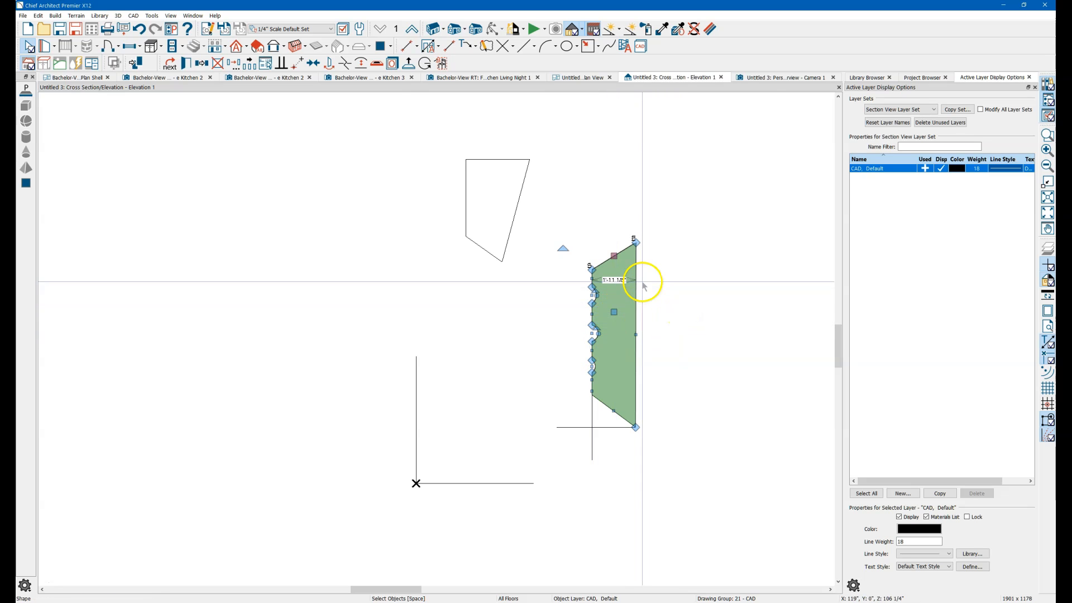
# - Fill the upper tapered outline with a gray face using Add a Face, then deselect
pyautogui.moveTo(642, 286); pyautogui.dragTo(595, 341)
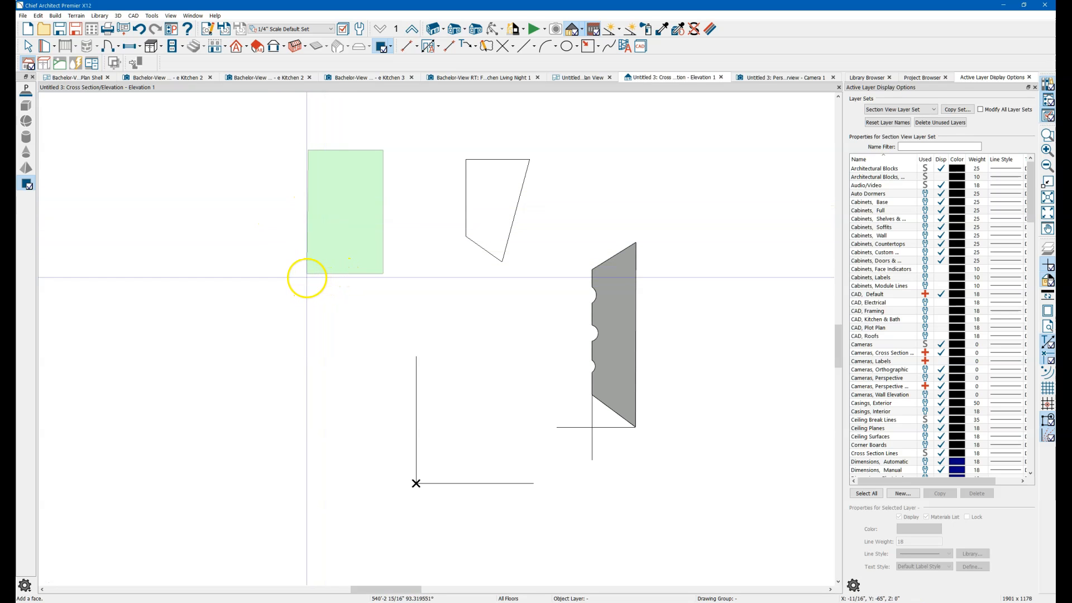
pyautogui.moveTo(307, 276)
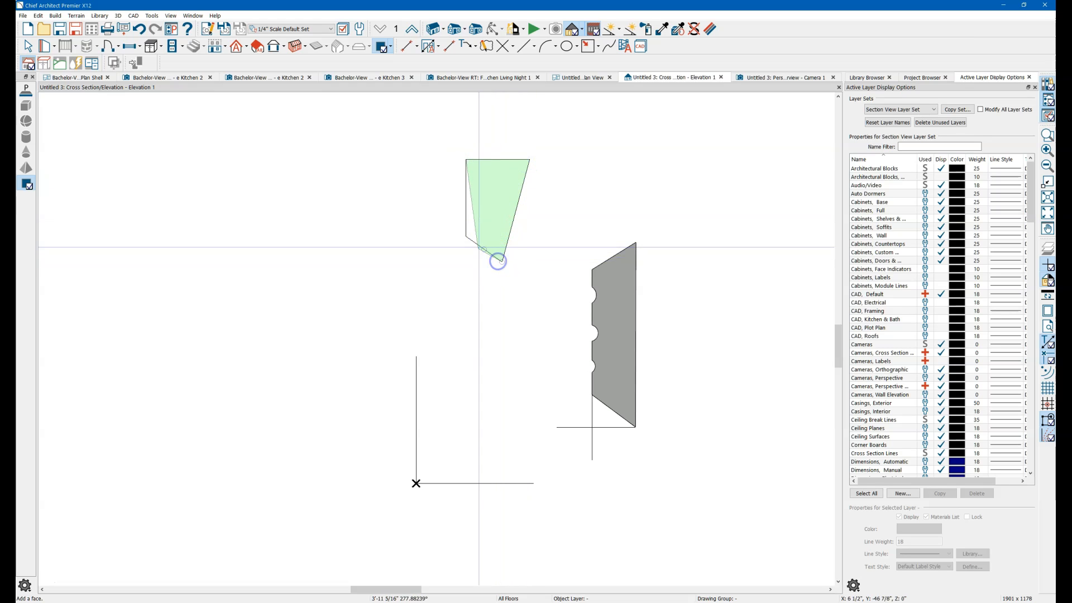
pyautogui.moveTo(498, 261); pyautogui.dragTo(462, 164)
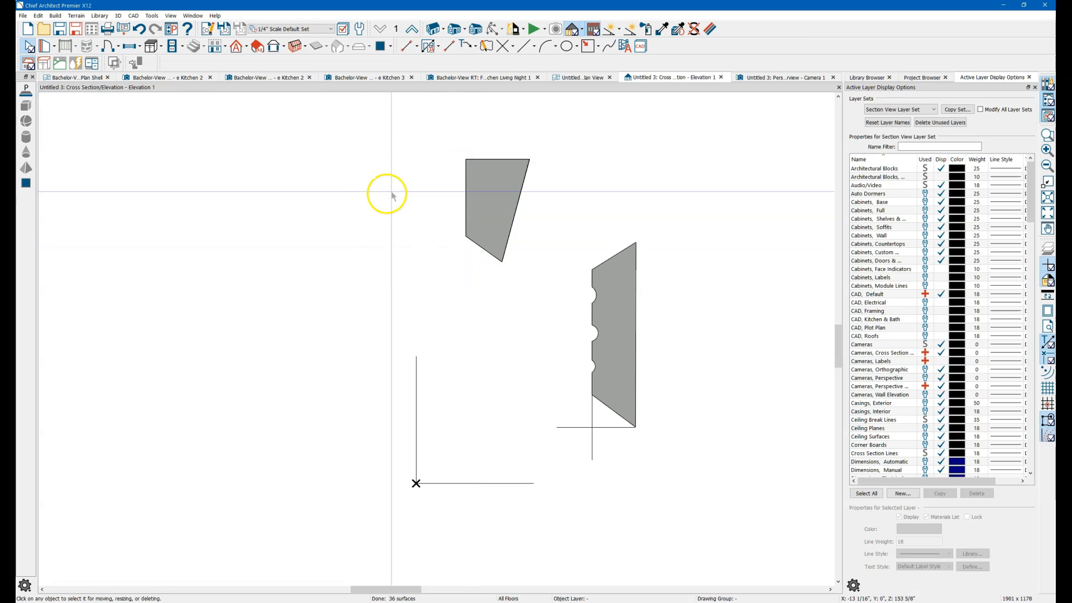
pyautogui.click(496, 209)
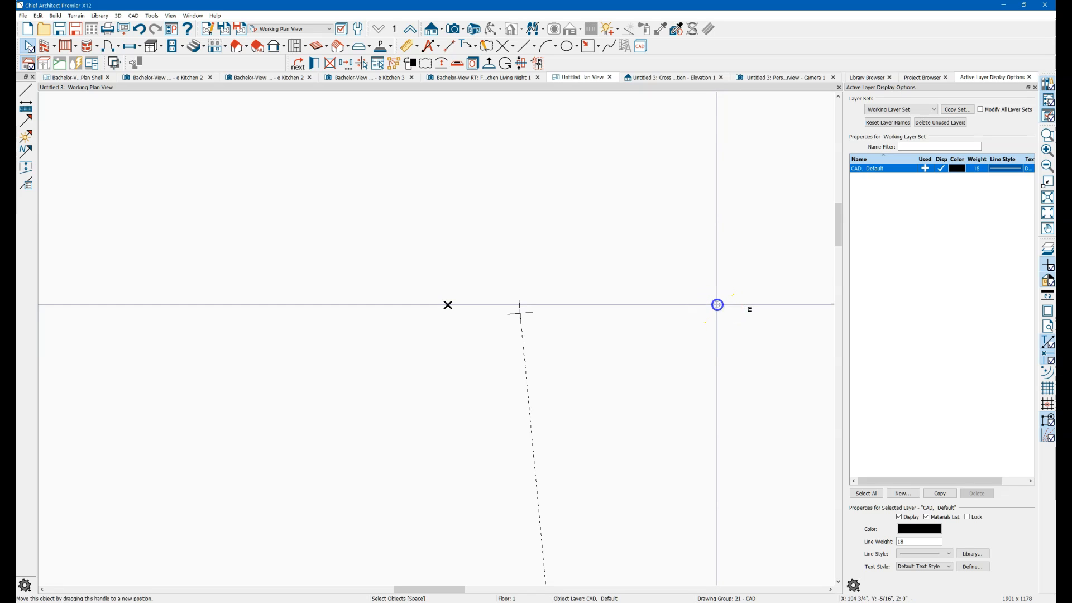
# - Move the small line object to absolute location X 0, Y 0 via Transform/Replicate, then return to the elevation
pyautogui.moveTo(717, 303); pyautogui.dragTo(714, 254)
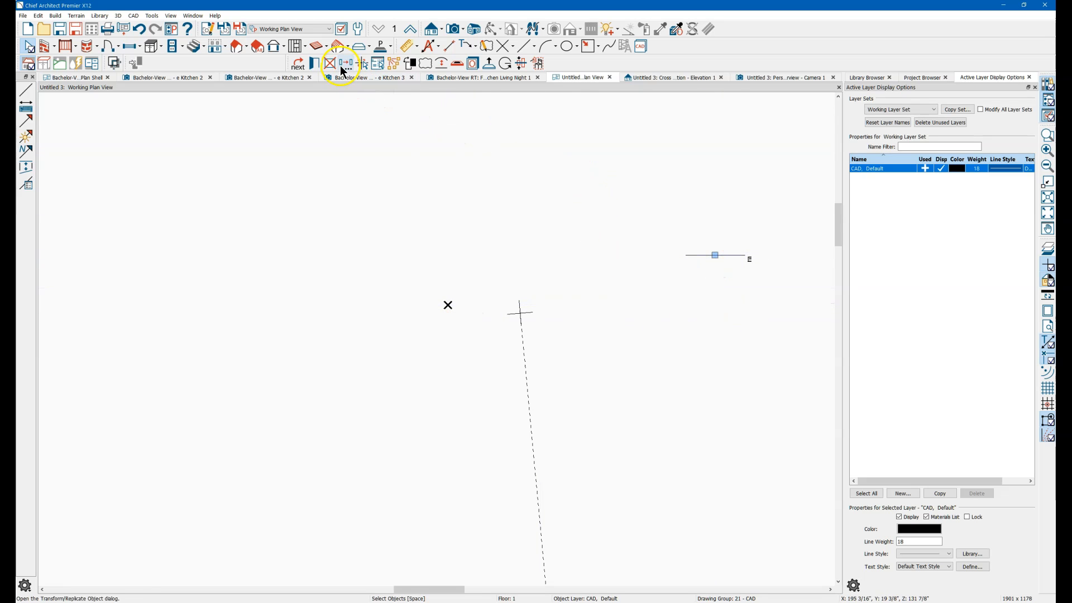
pyautogui.click(329, 65)
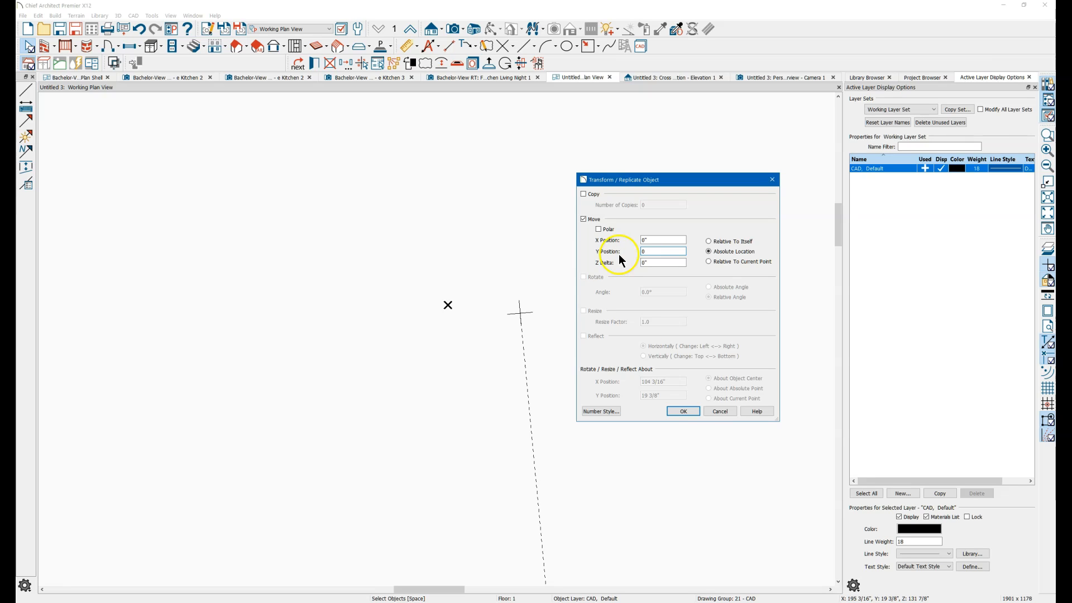
pyautogui.click(681, 410)
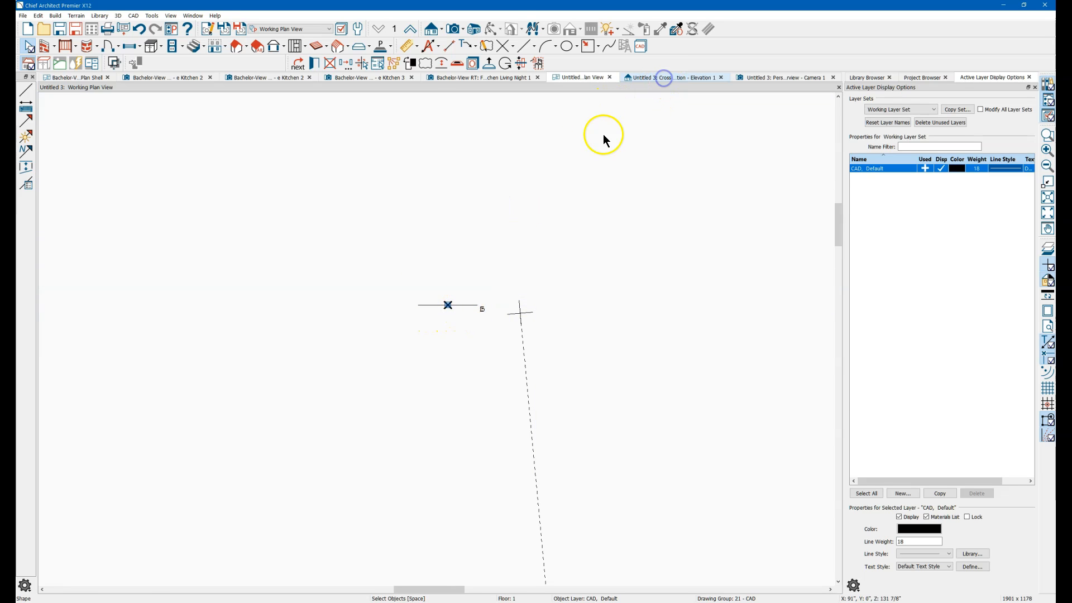
pyautogui.click(673, 77)
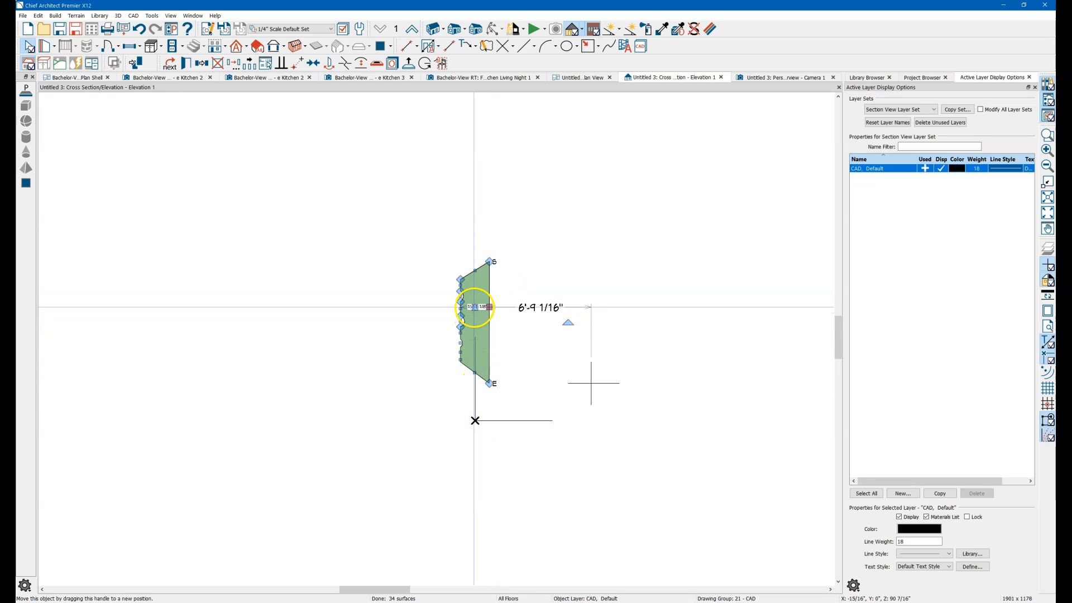
# - Drag the notched profile beside the origin's vertical line with its lower corner on the baseline
pyautogui.moveTo(479, 306); pyautogui.dragTo(639, 321)
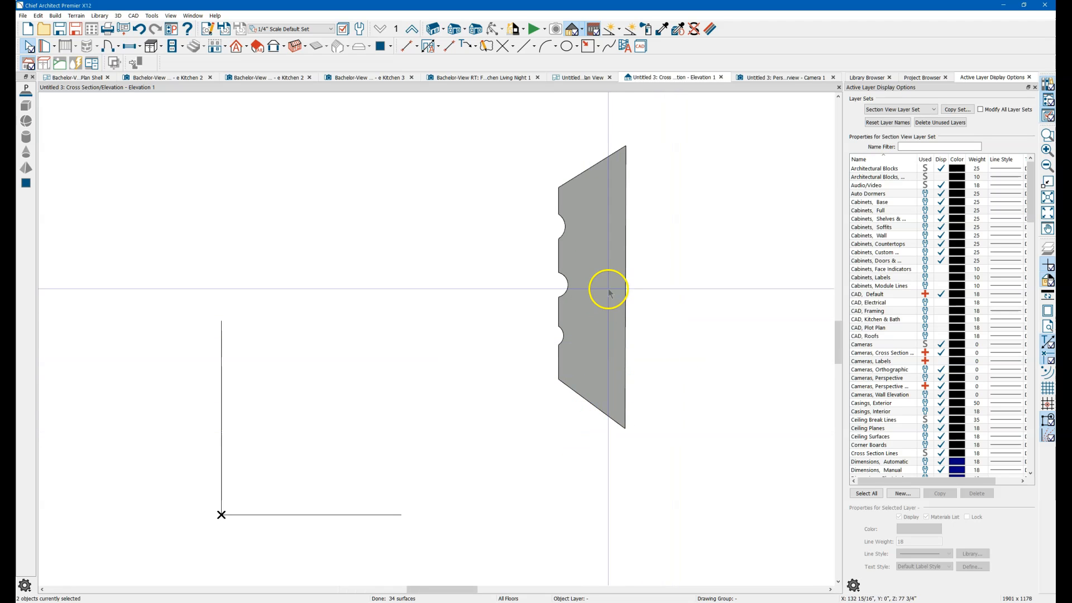
pyautogui.moveTo(230, 513)
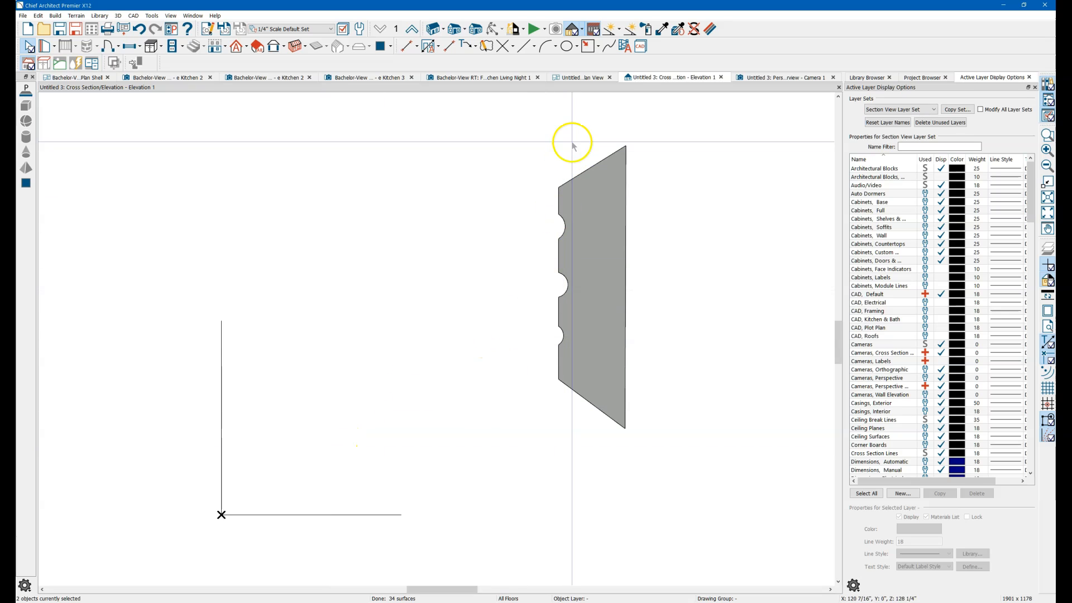
pyautogui.click(522, 45)
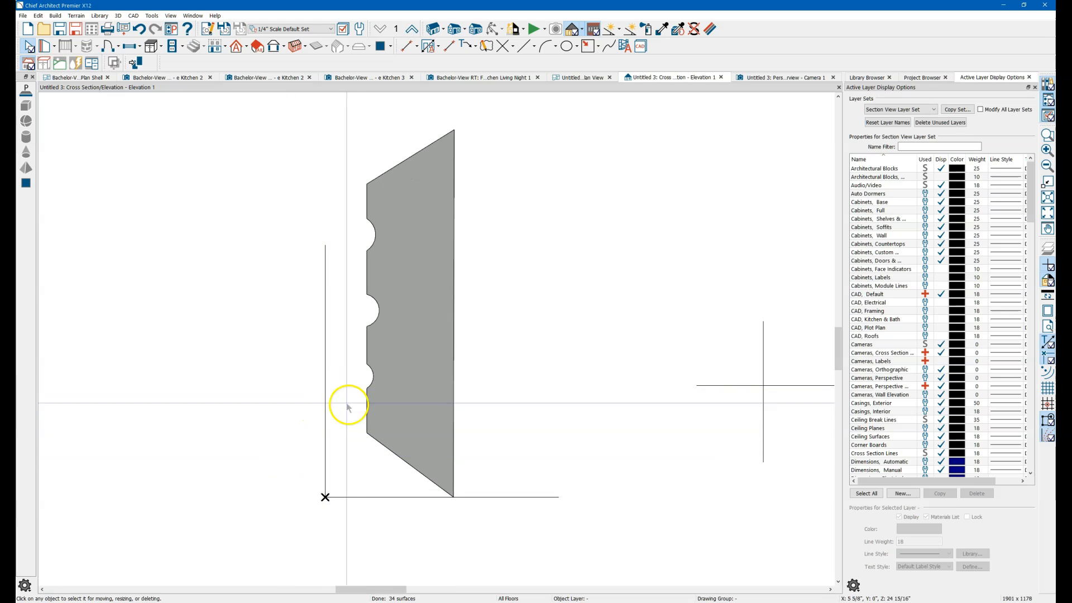
pyautogui.moveTo(366, 402)
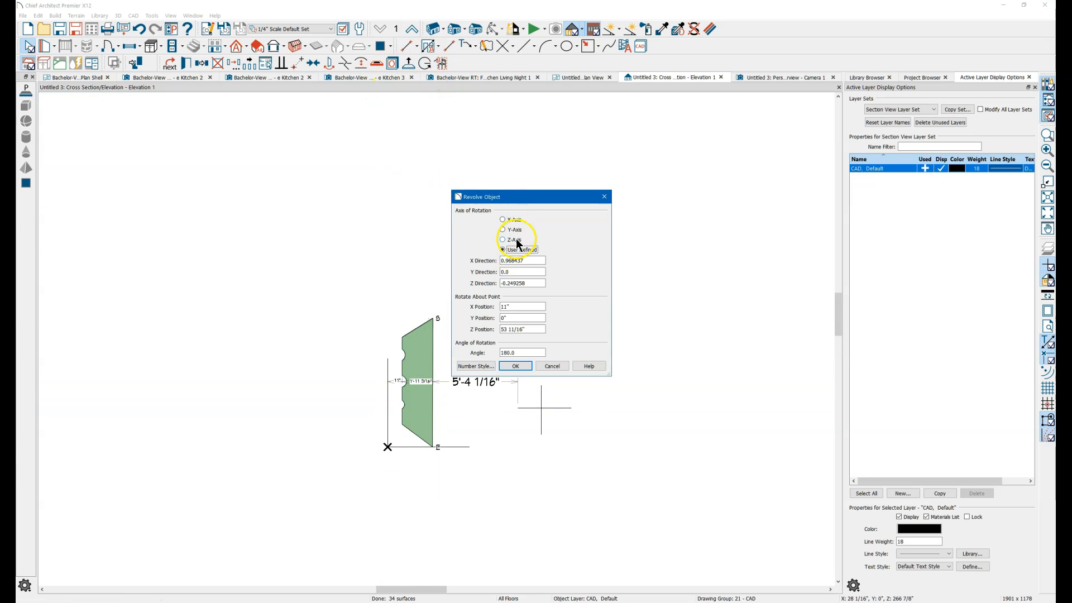
# - Revolve the notched profile 180° about the chosen axis and orbit the resulting grooved solid in 3D
pyautogui.click(502, 239)
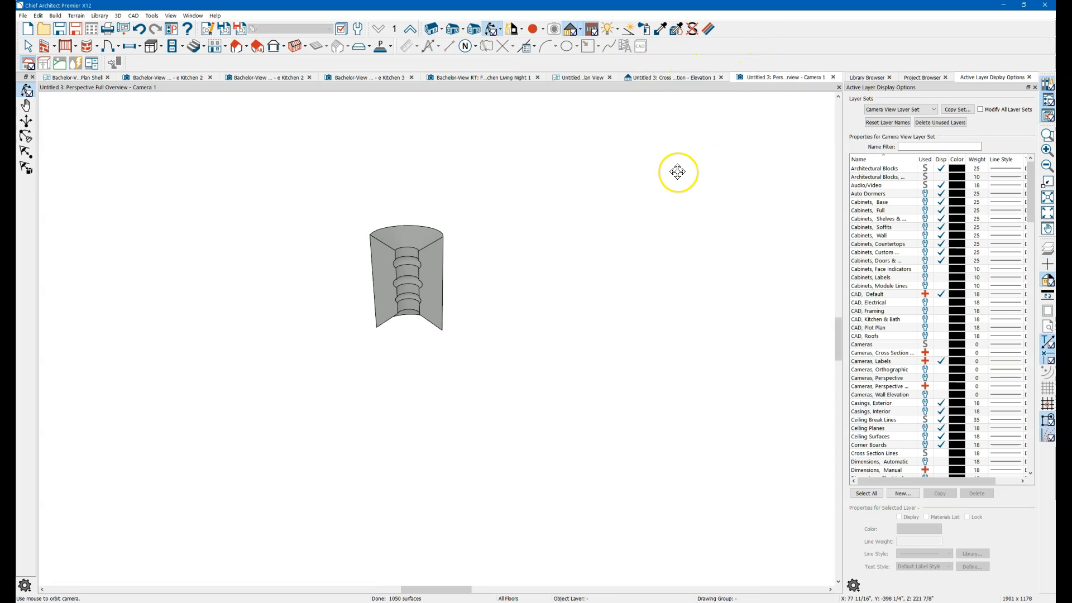
pyautogui.moveTo(676, 172); pyautogui.dragTo(422, 299)
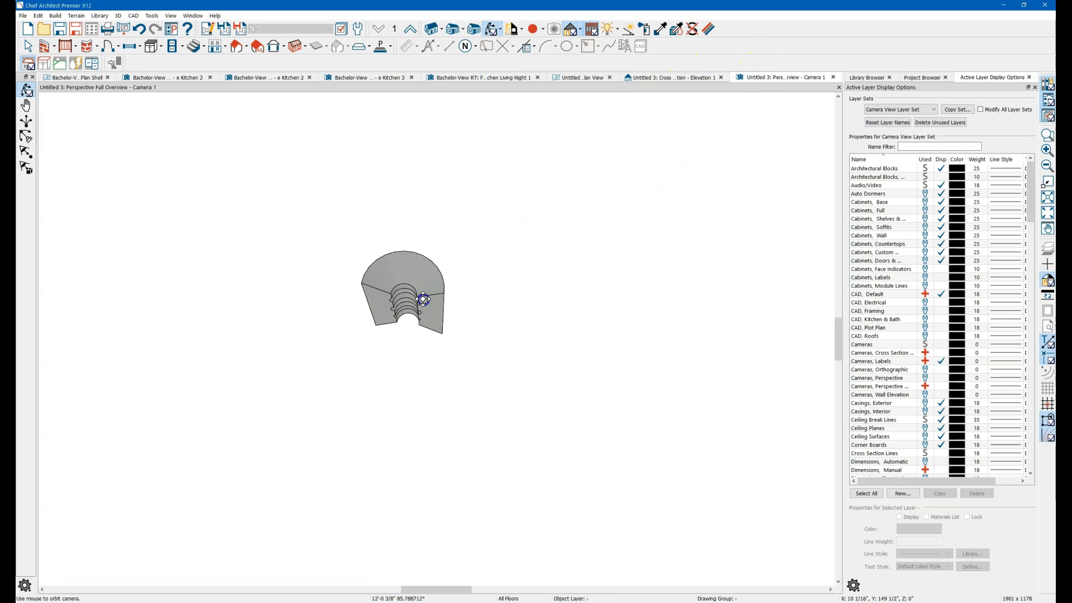
pyautogui.moveTo(422, 299); pyautogui.dragTo(458, 299)
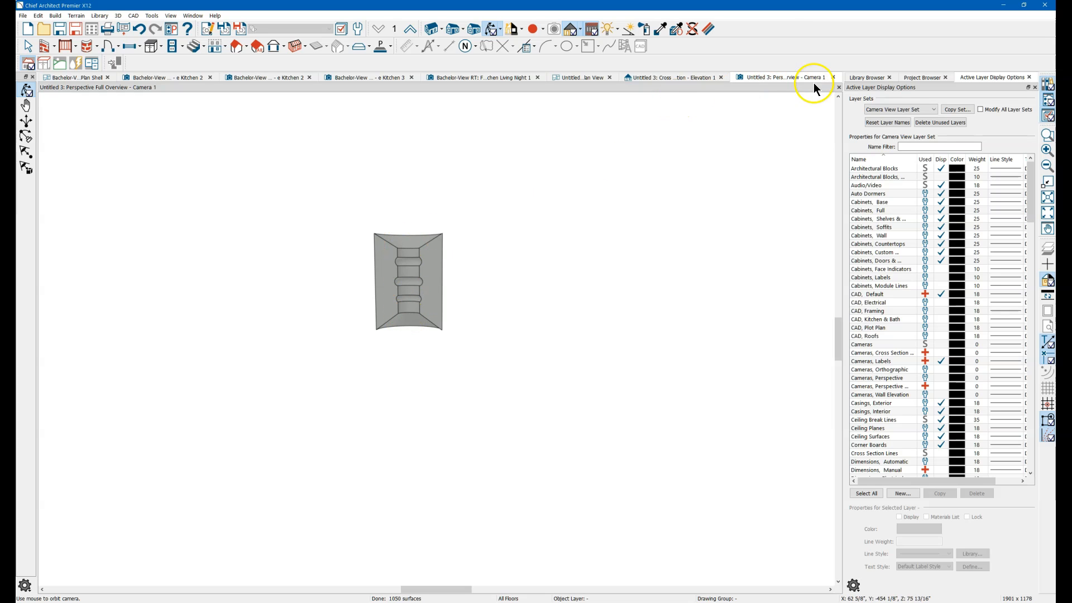
# - Return from the 3D camera to the cross-section elevation with the green profile
pyautogui.click(672, 77)
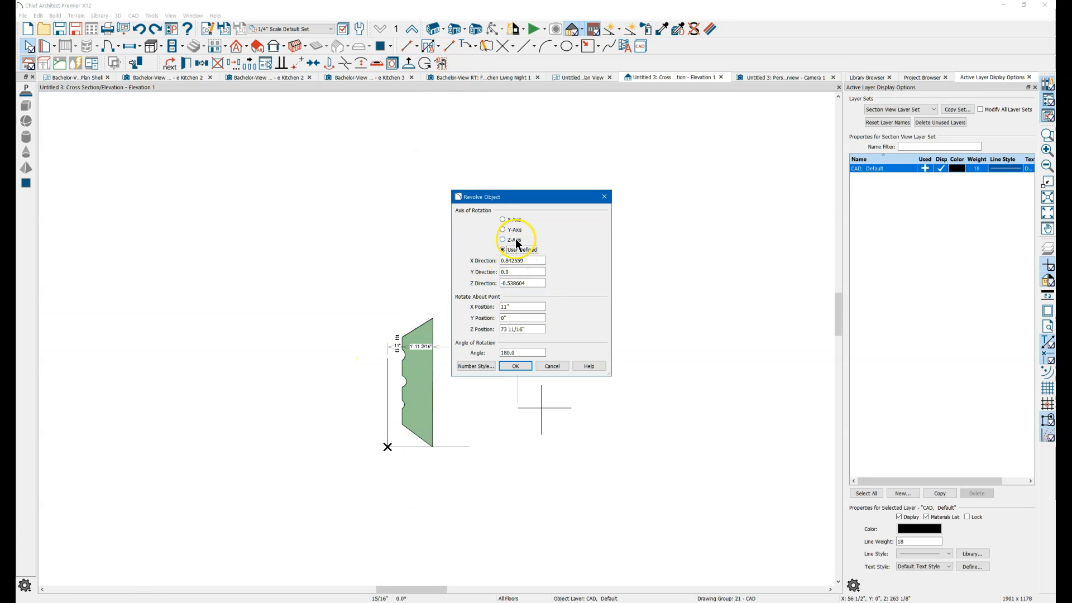
# - Revolve the profile 360° about the Z axis at position 0", 0", 0" into a round turned solid
pyautogui.click(503, 239)
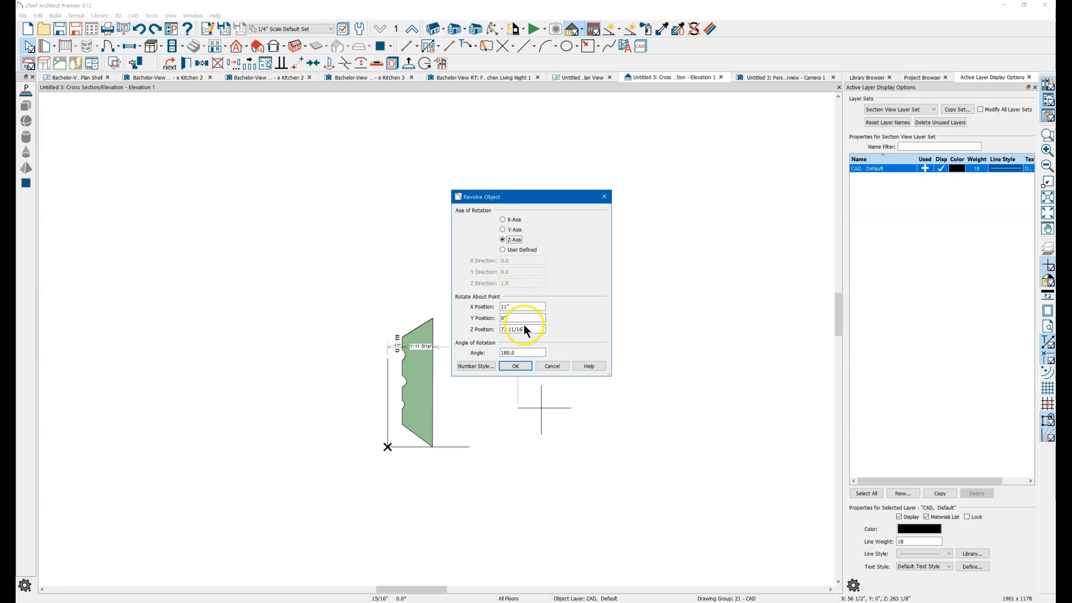
pyautogui.click(521, 306)
pyautogui.write('0')
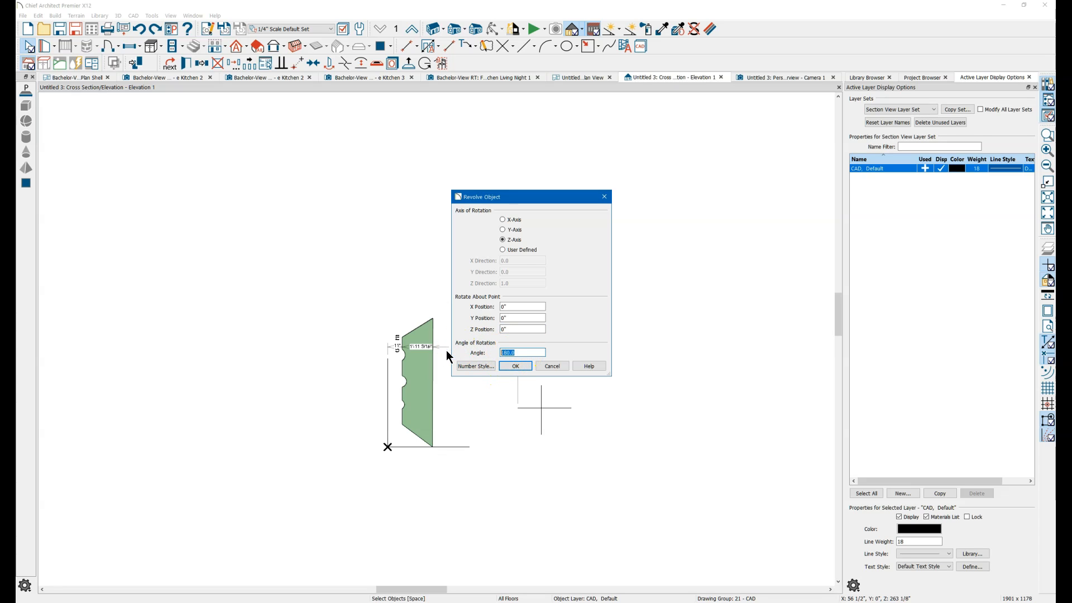
pyautogui.write('360')
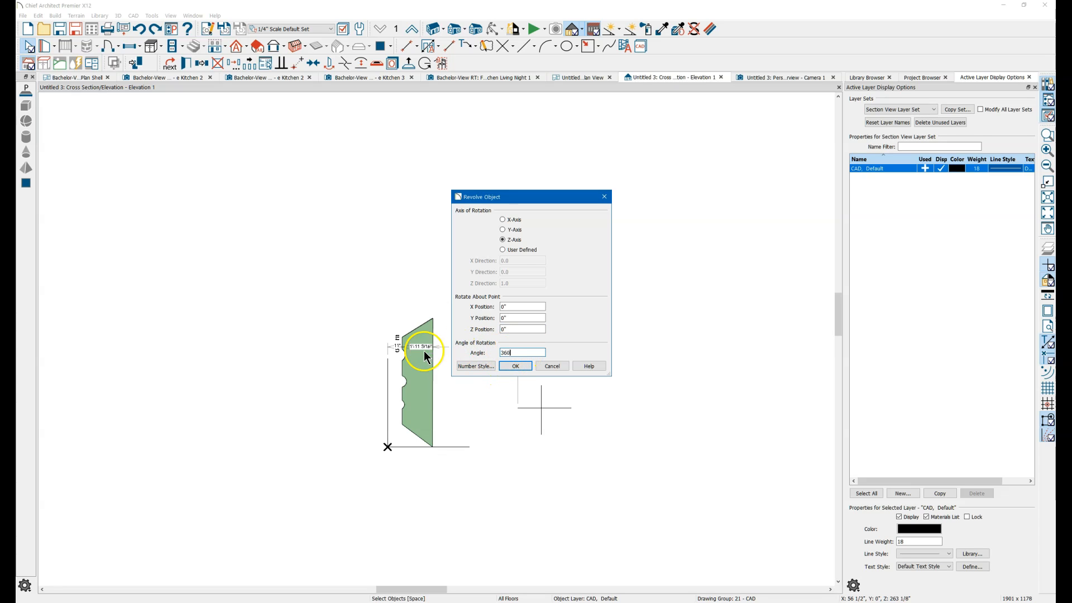
pyautogui.click(516, 367)
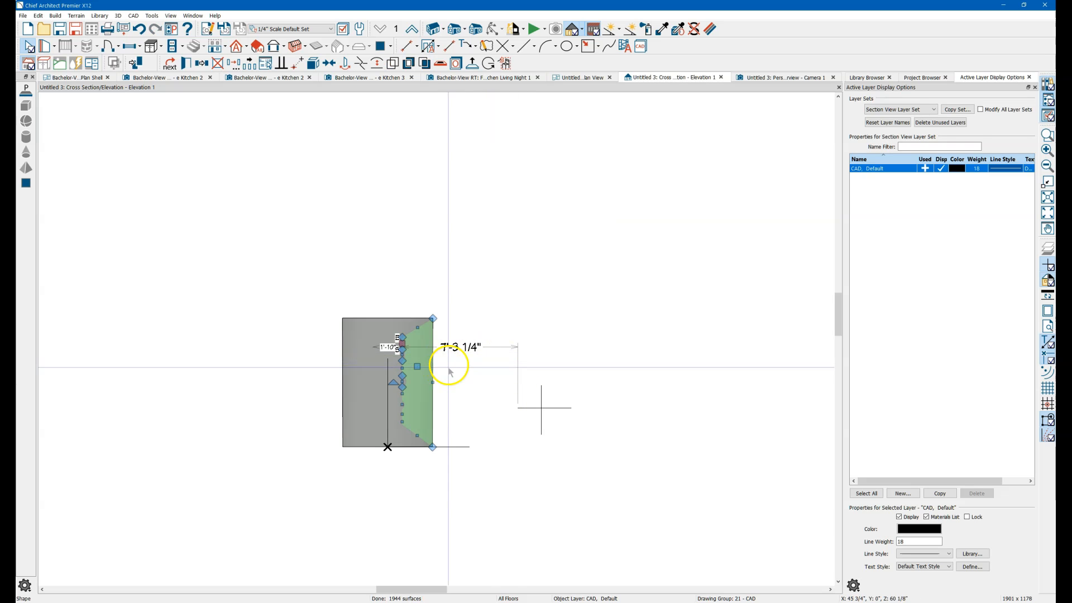
pyautogui.moveTo(628, 169)
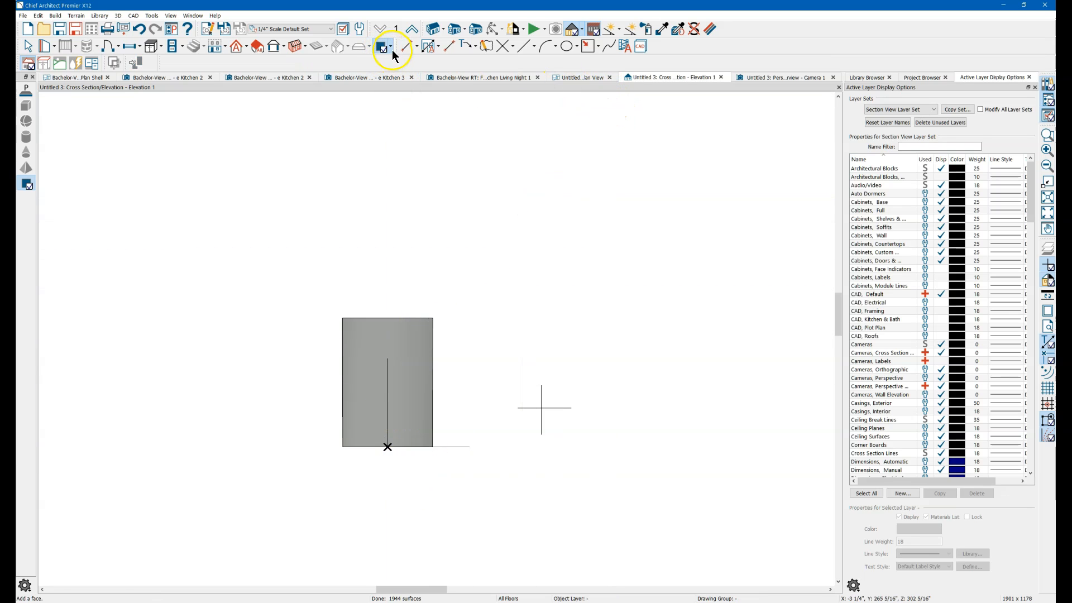
# - Draw a square polyline solid and extend its height above and below the revolved solid
pyautogui.click(380, 46)
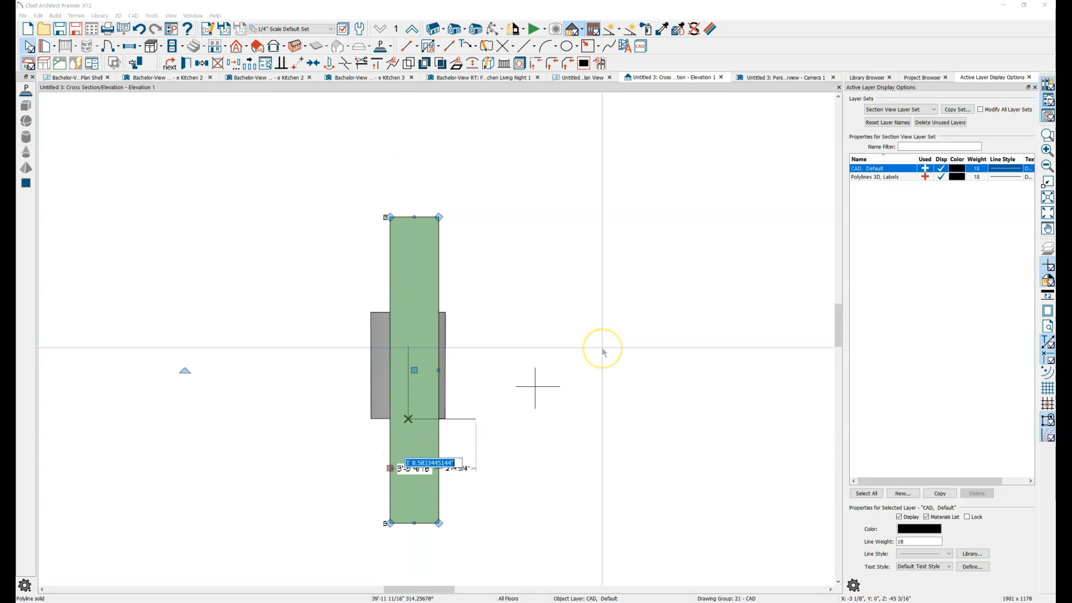
pyautogui.click(570, 29)
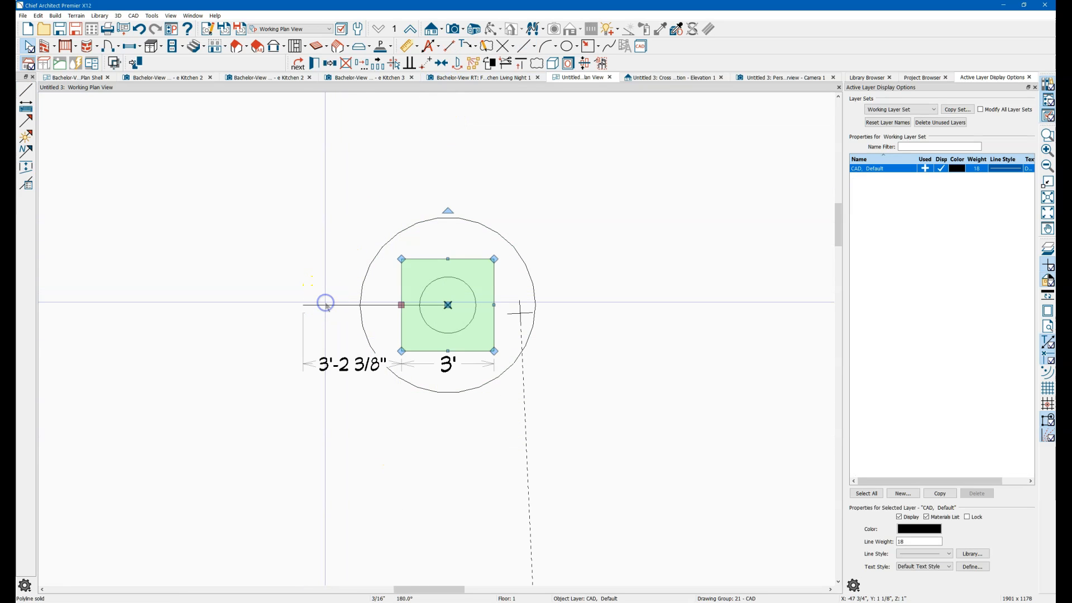
pyautogui.moveTo(463, 151)
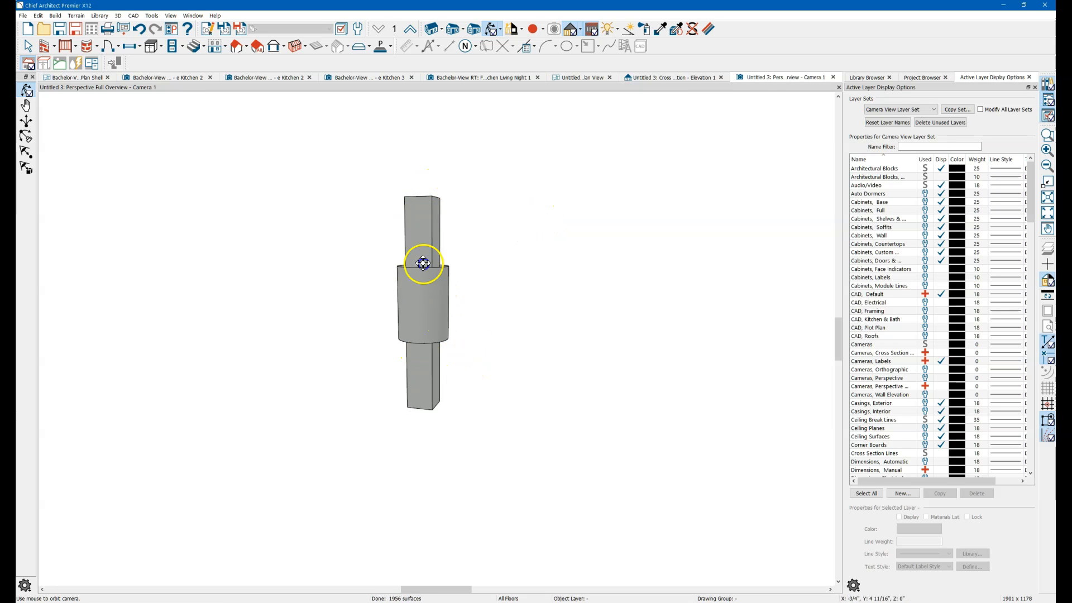
# - Orbit the 3D camera, select the square post and start Subtract Solids
pyautogui.moveTo(422, 263); pyautogui.dragTo(441, 273)
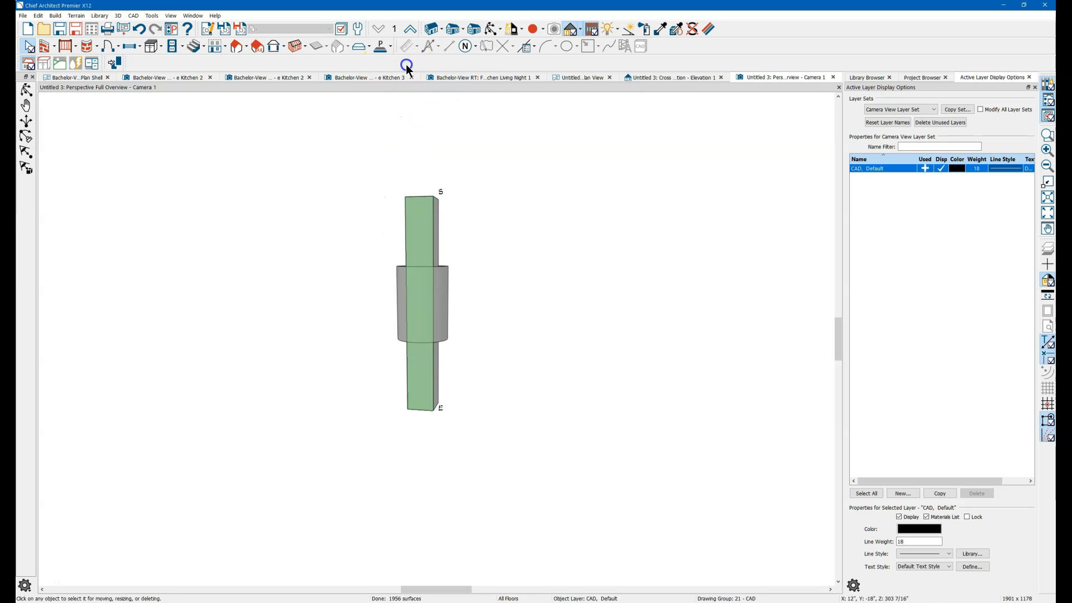
pyautogui.click(422, 297)
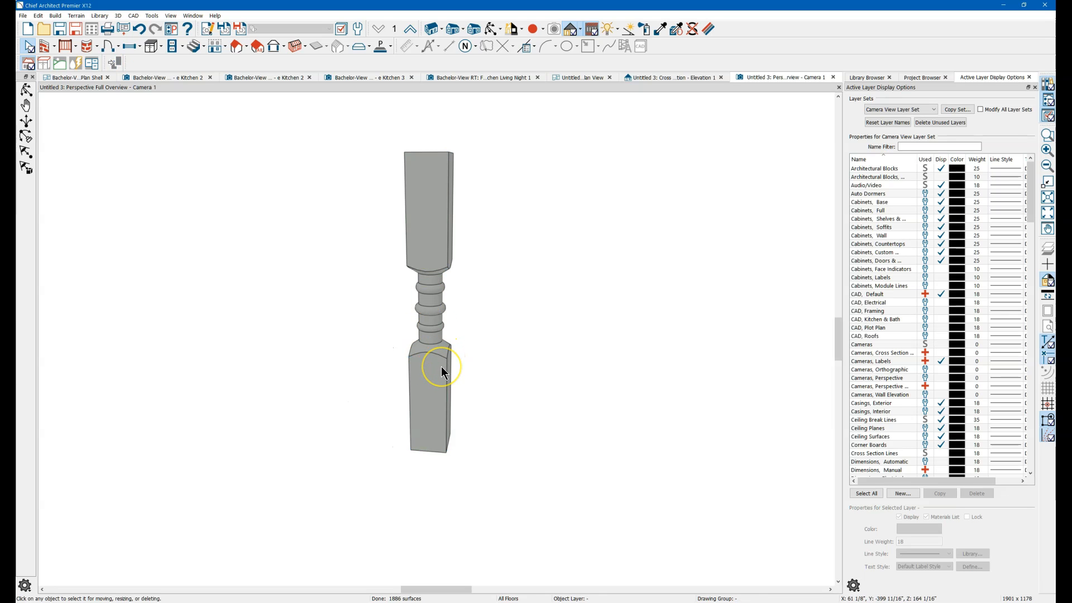
pyautogui.moveTo(438, 399)
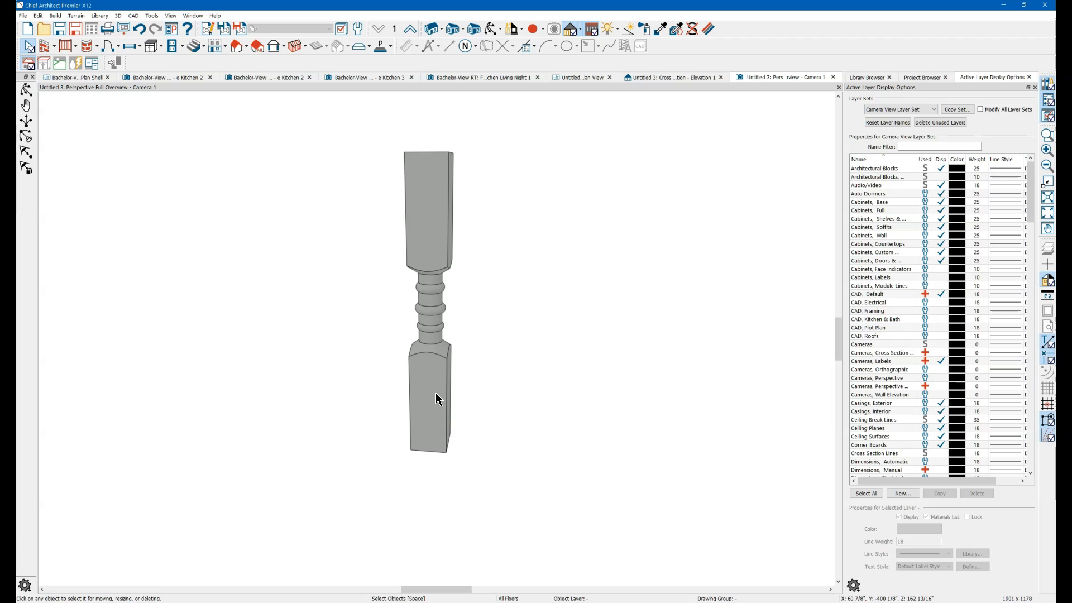
pyautogui.moveTo(433, 399)
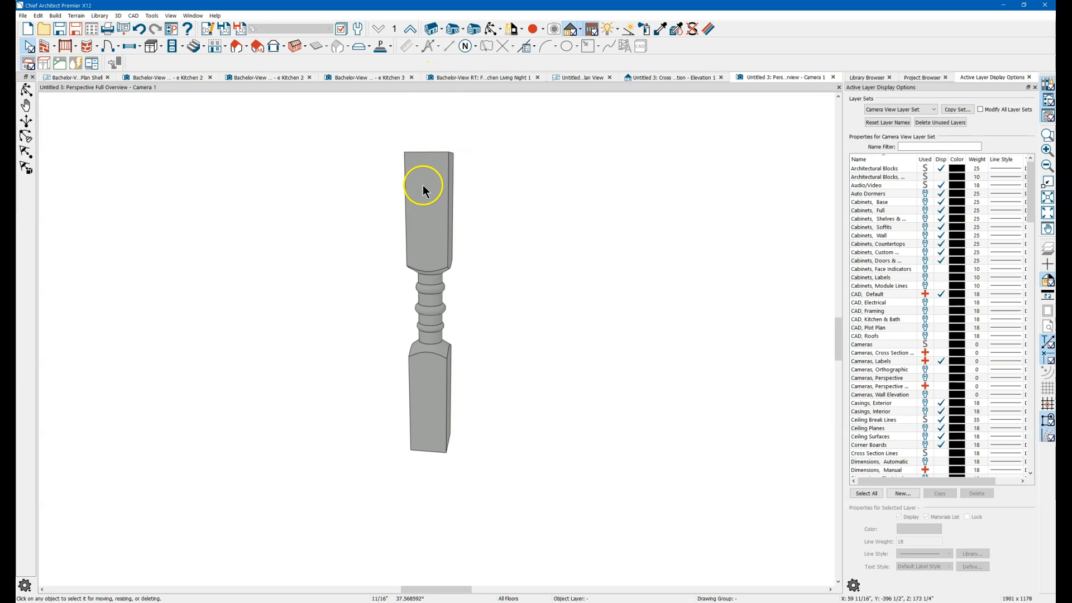
pyautogui.moveTo(466, 127)
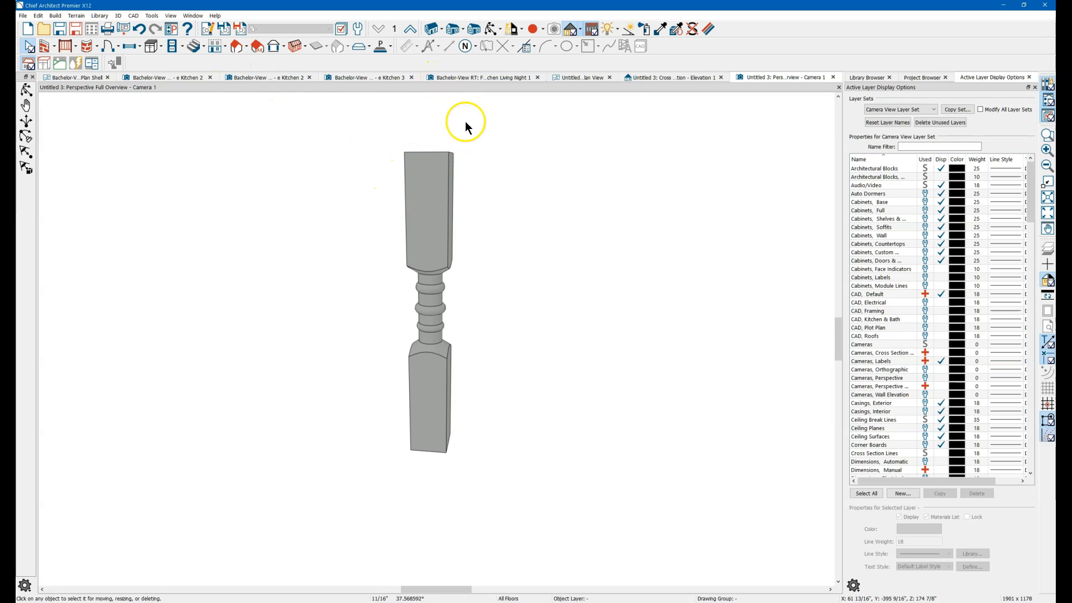
# - Finish subtracting the turned solid from the square post, leaving the carved baluster deselected
pyautogui.click(670, 77)
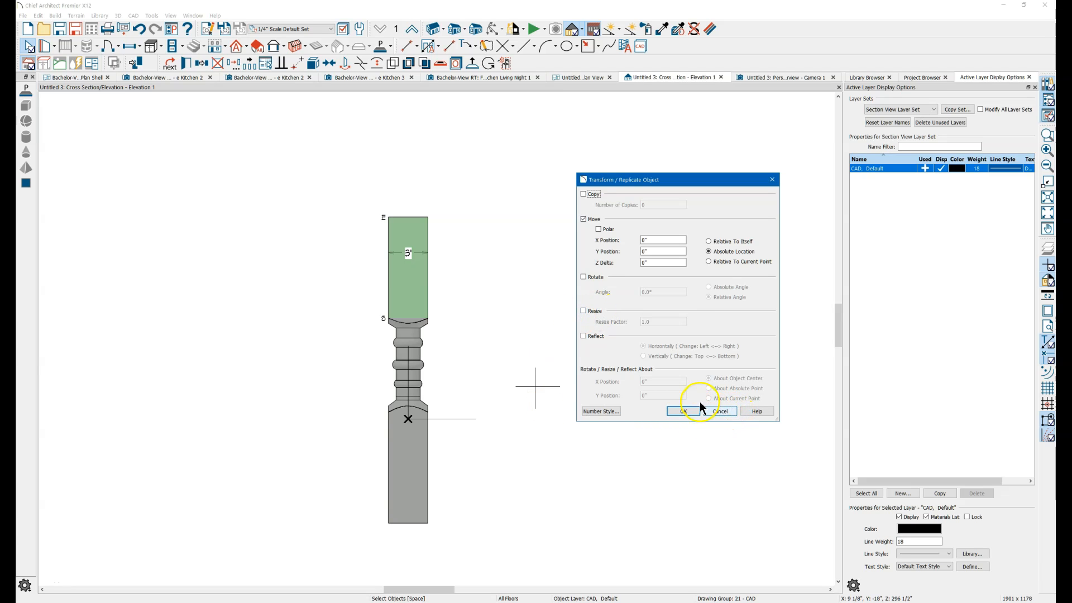
pyautogui.moveTo(719, 416)
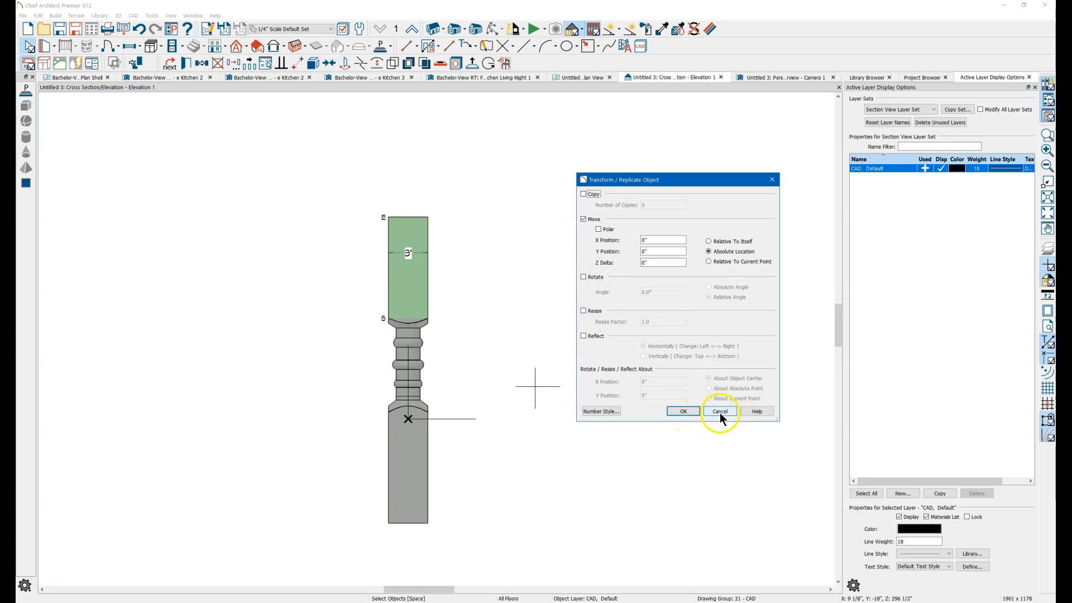